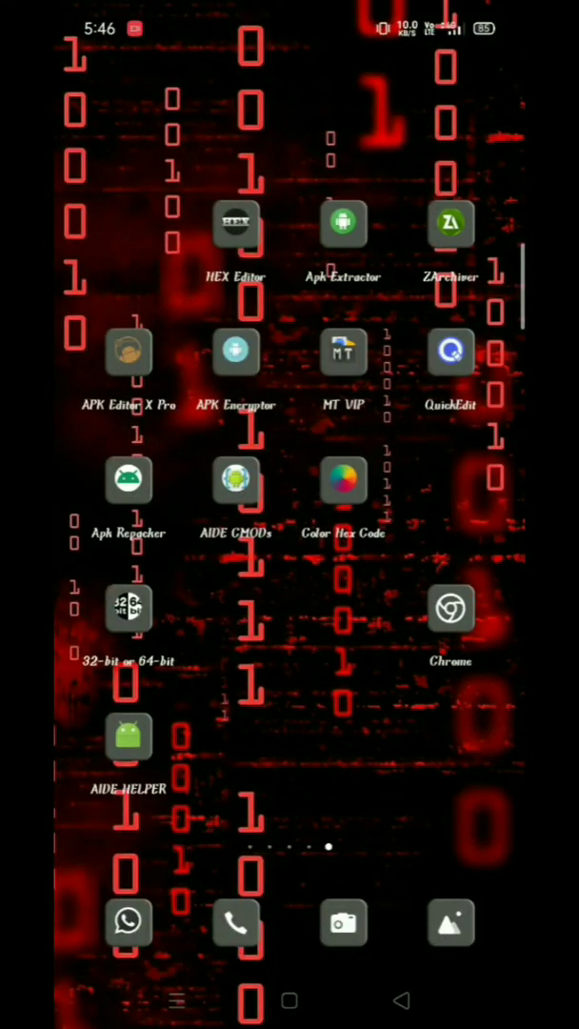
- Launch the 32-bit or 64-bit checker and confirm Android and CPU are both 64-bit
left_click(129, 609)
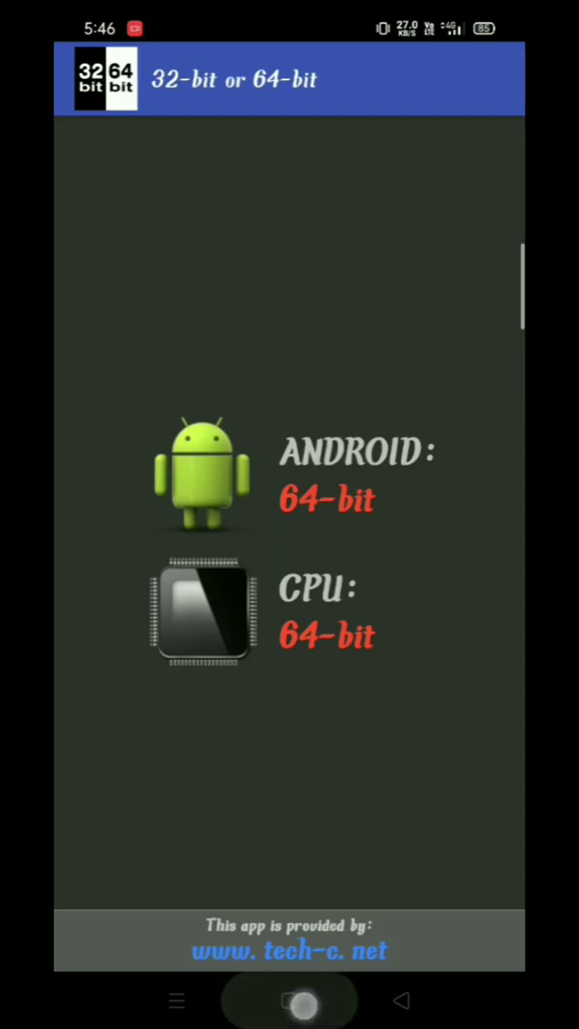
left_click(289, 1000)
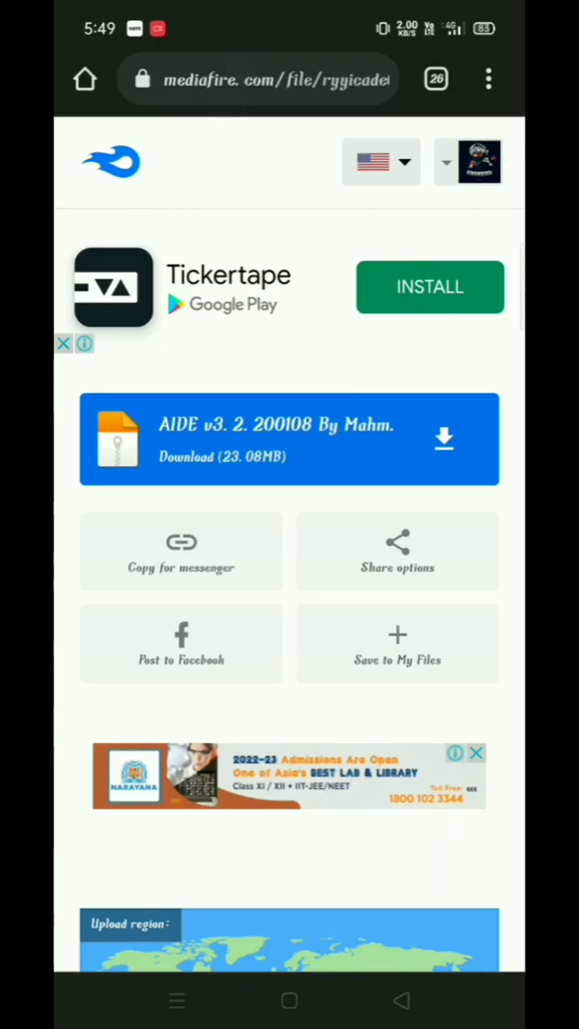
- Download the AIDE v3.2 archive from MediaFire and reach the 602.76 MB NDK folder on MEGA
left_click(257, 79)
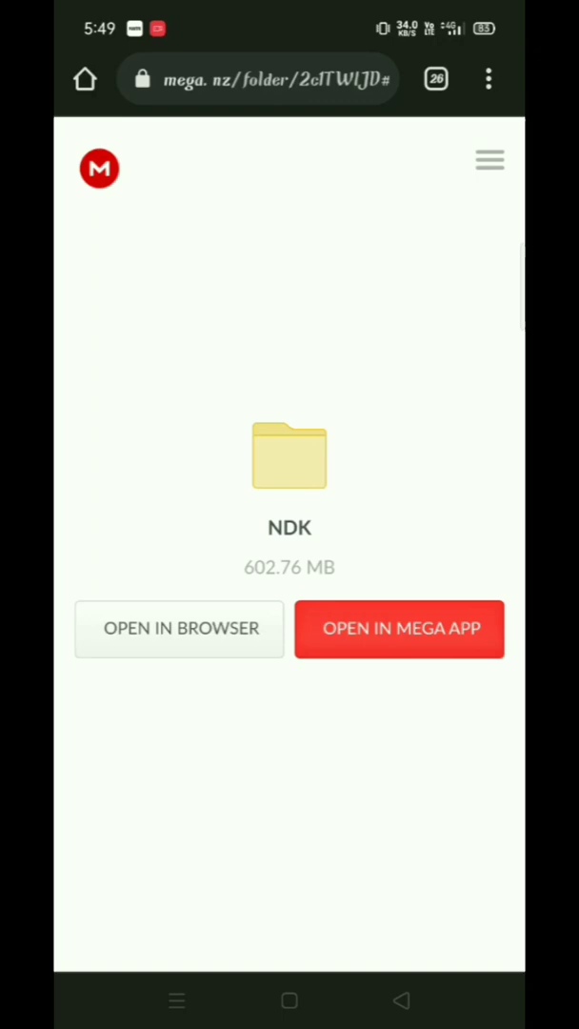
left_click(179, 629)
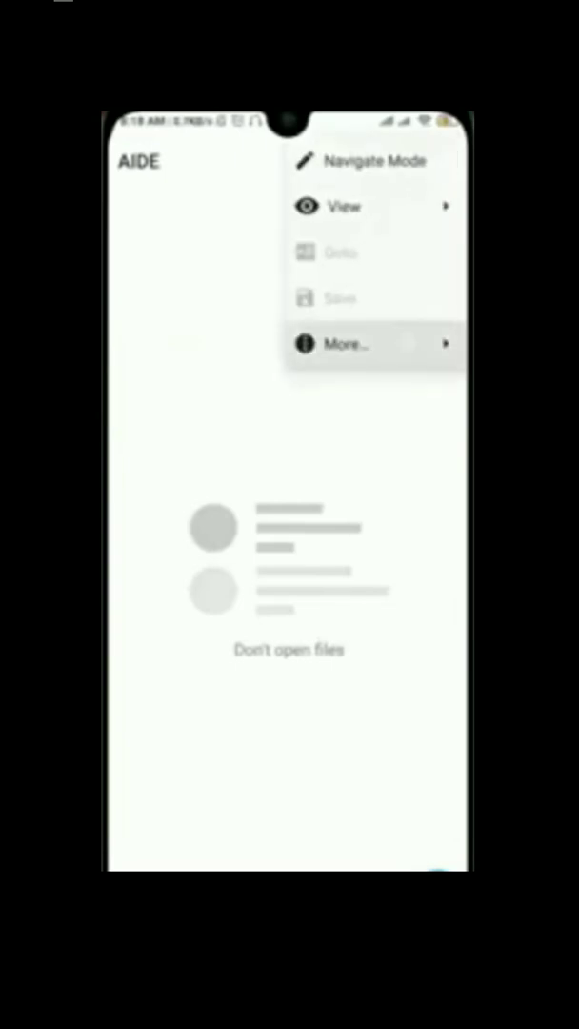
- Reach the NDK install prompt under Build & Run and paste the NDK file path
left_click(345, 343)
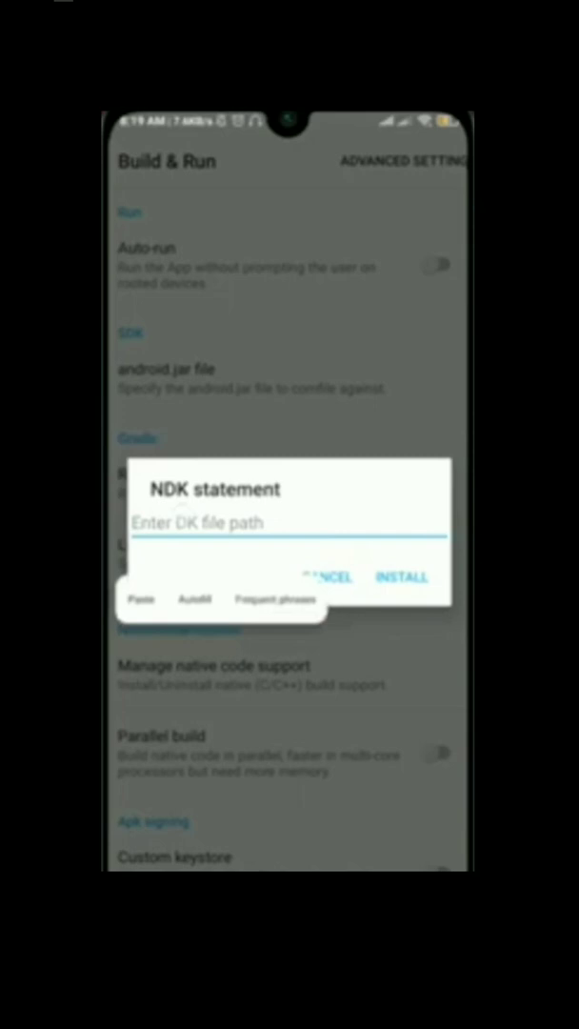
left_click(401, 577)
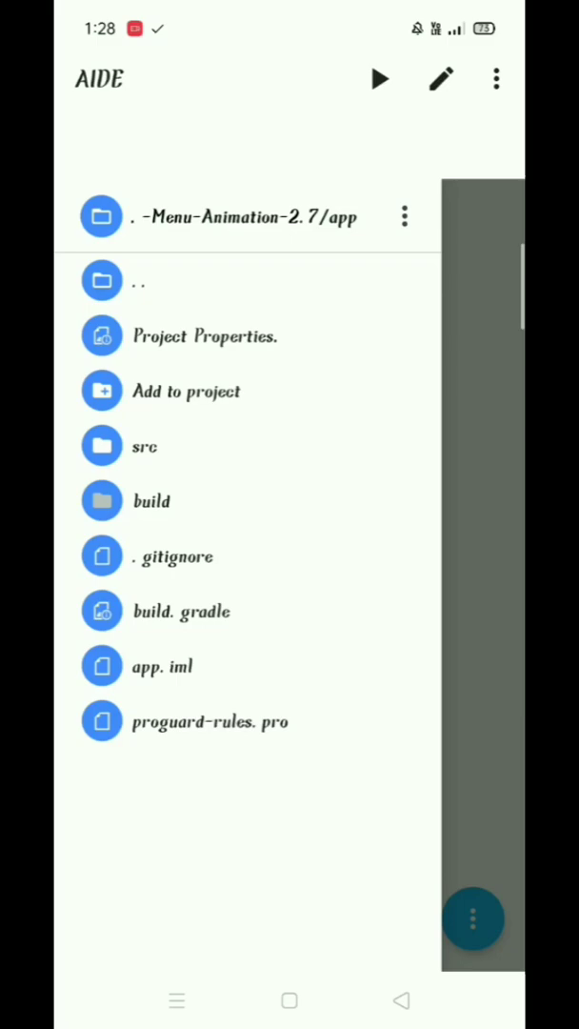
- Build the VIP Mod Menu project, install the update, and launch the app
left_click(378, 80)
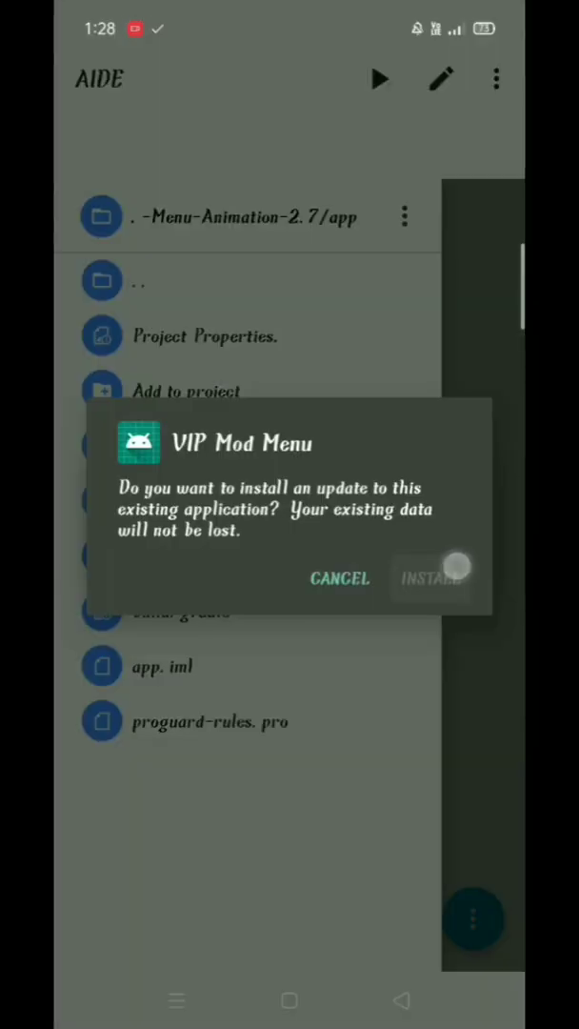
left_click(431, 578)
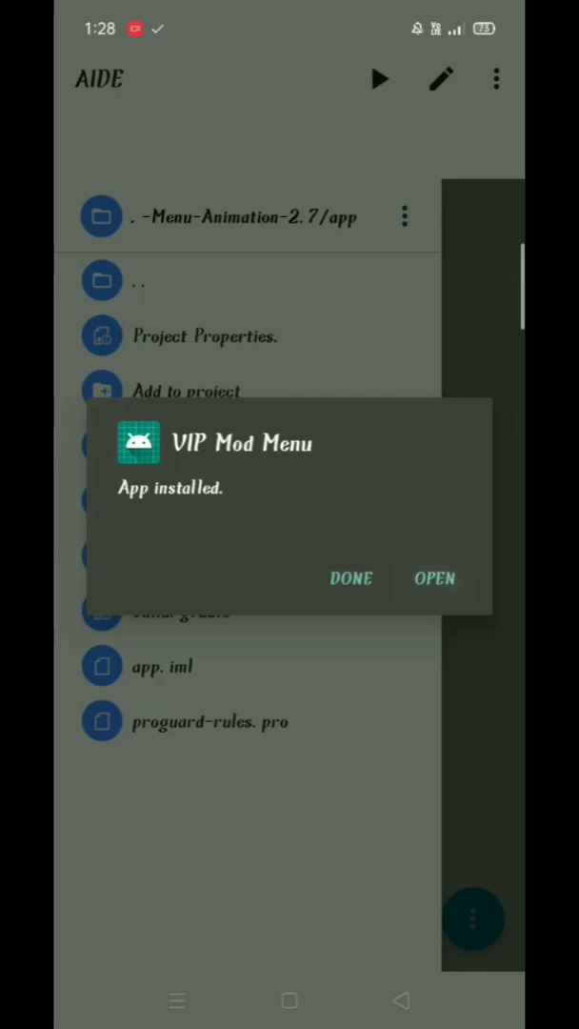
left_click(434, 578)
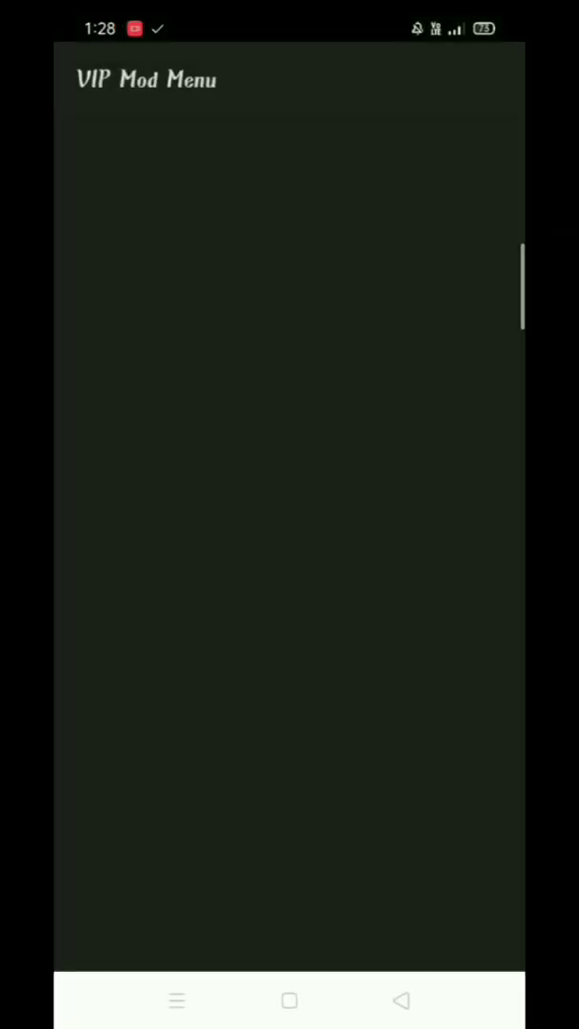
left_click(289, 842)
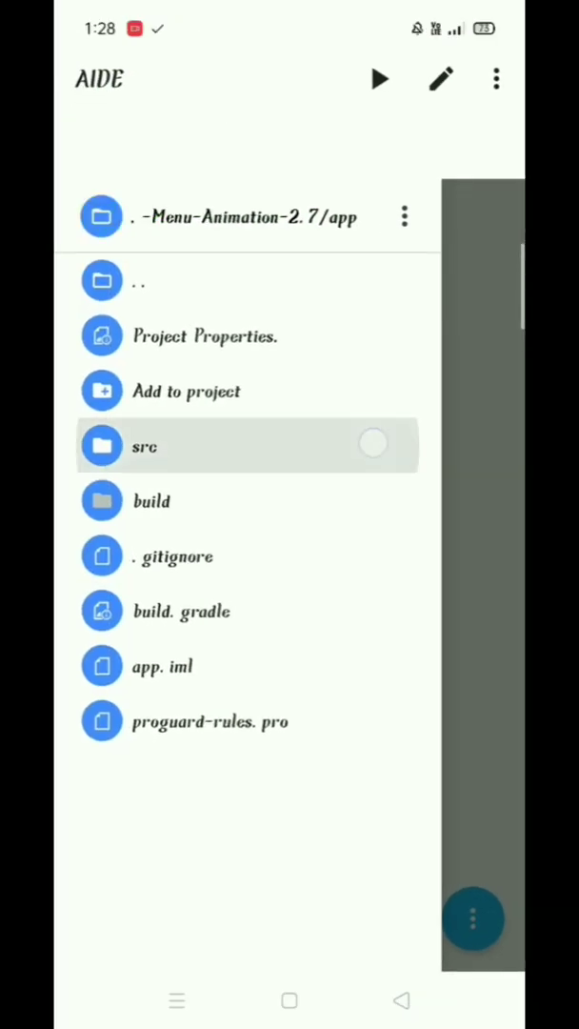
- Replace YOUR NAME with SIWAMKING1 in Menu.h's setTitleText, then start searching for an image-to-base64 converter
left_click(143, 446)
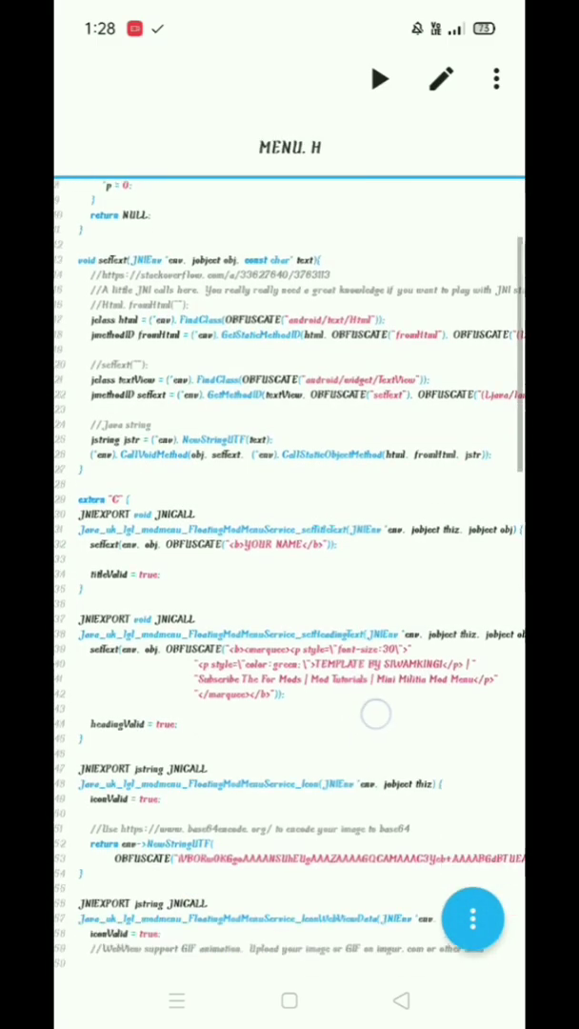
scroll("down", 3)
type("SIW")
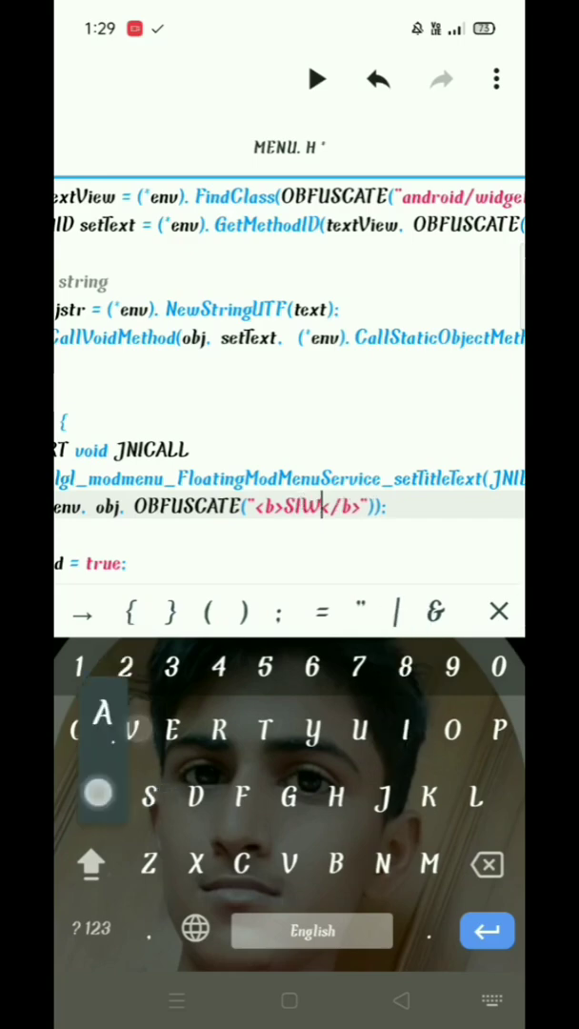
type("AMKING")
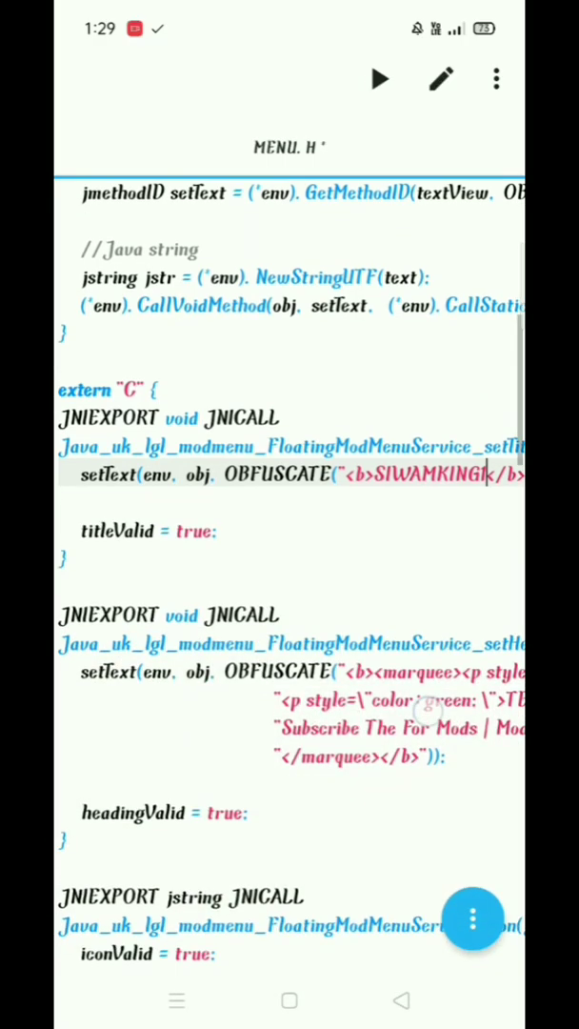
scroll("down", 3)
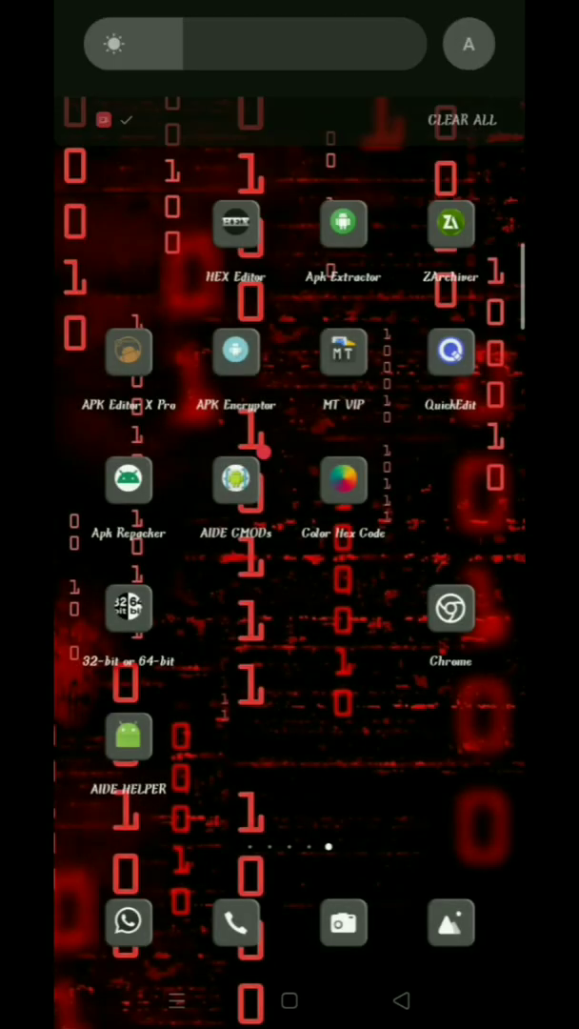
type("image to b")
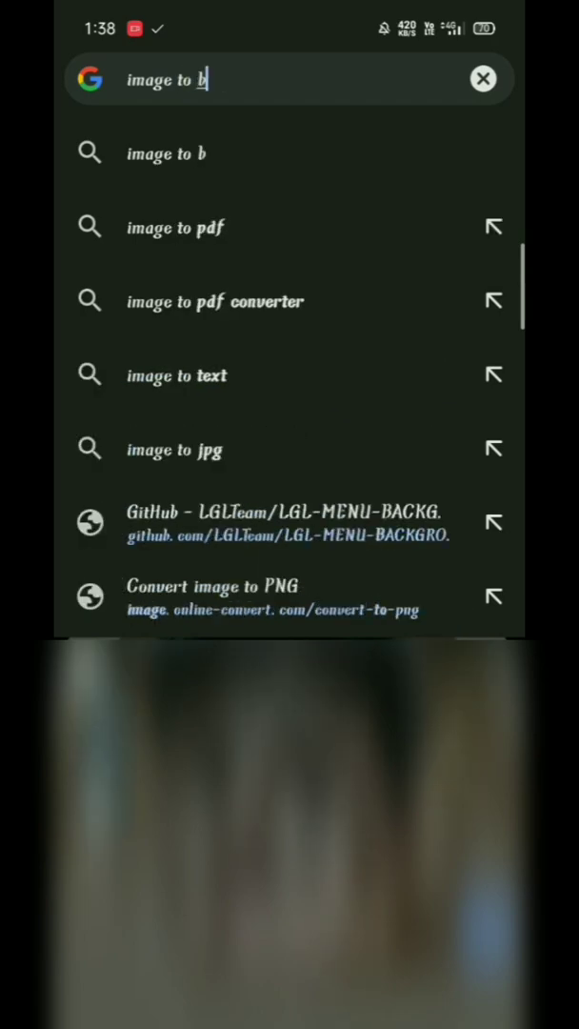
- Search Google for 'image to base64' to list online Base64 image converters
type("ase")
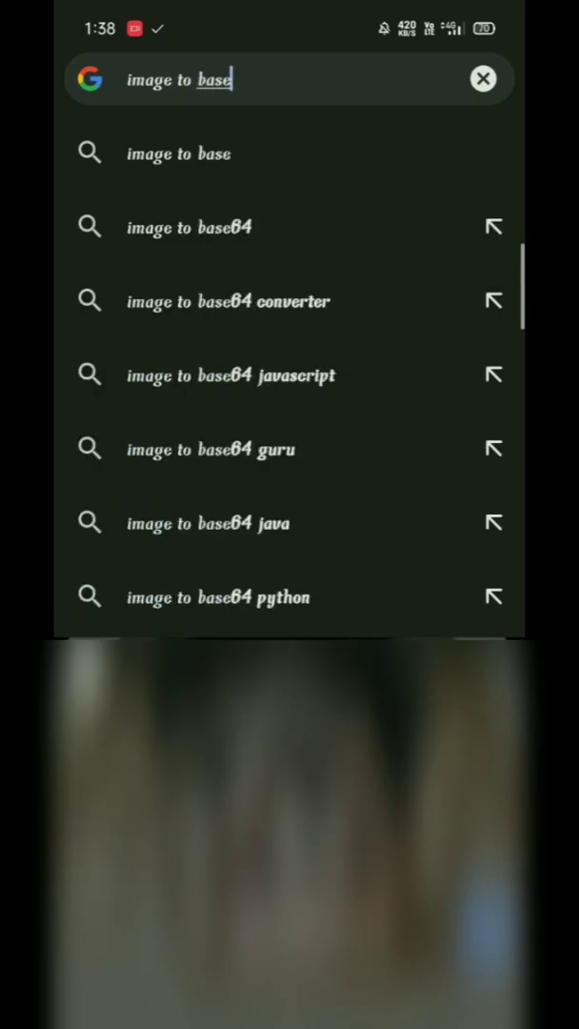
left_click(189, 227)
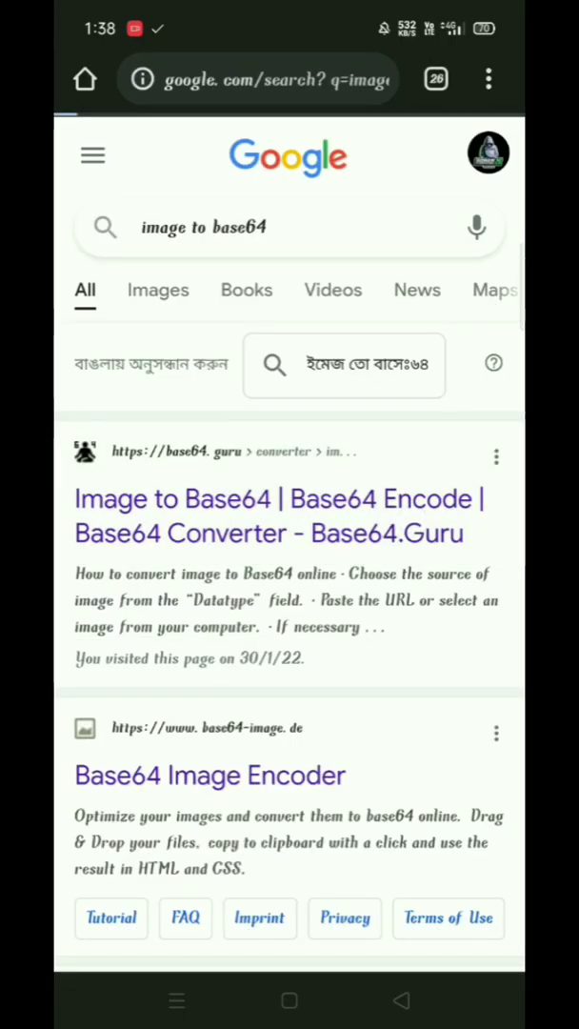
- Encode the logo image to Base64 with Base64.Guru's Image to Base64 converter
left_click(279, 515)
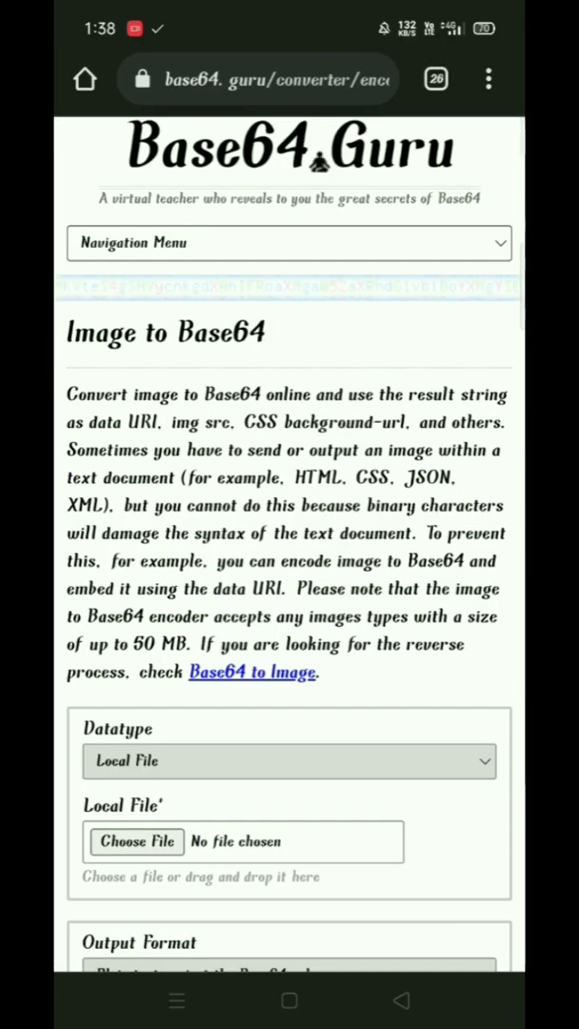
scroll("down", 3)
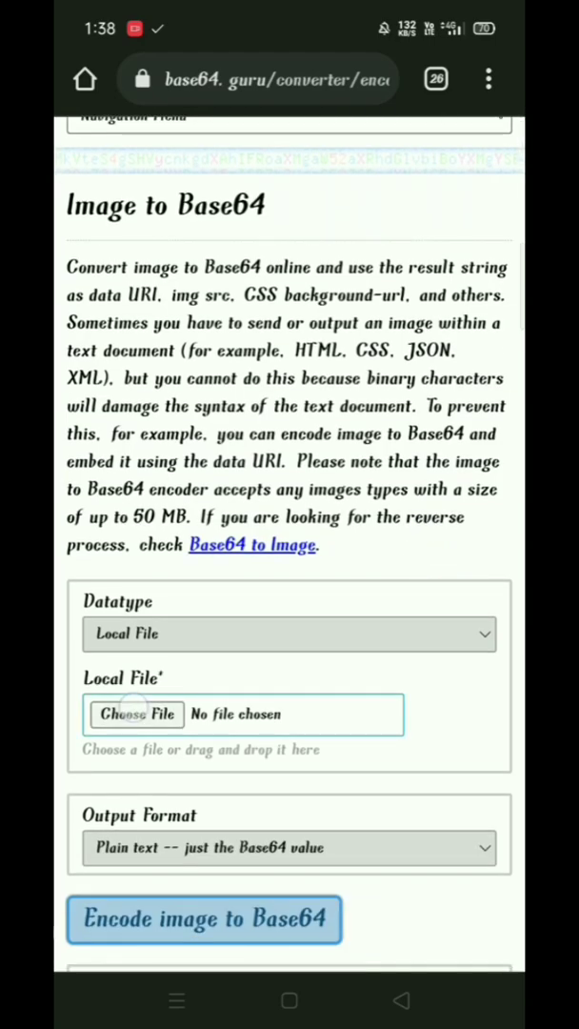
left_click(135, 715)
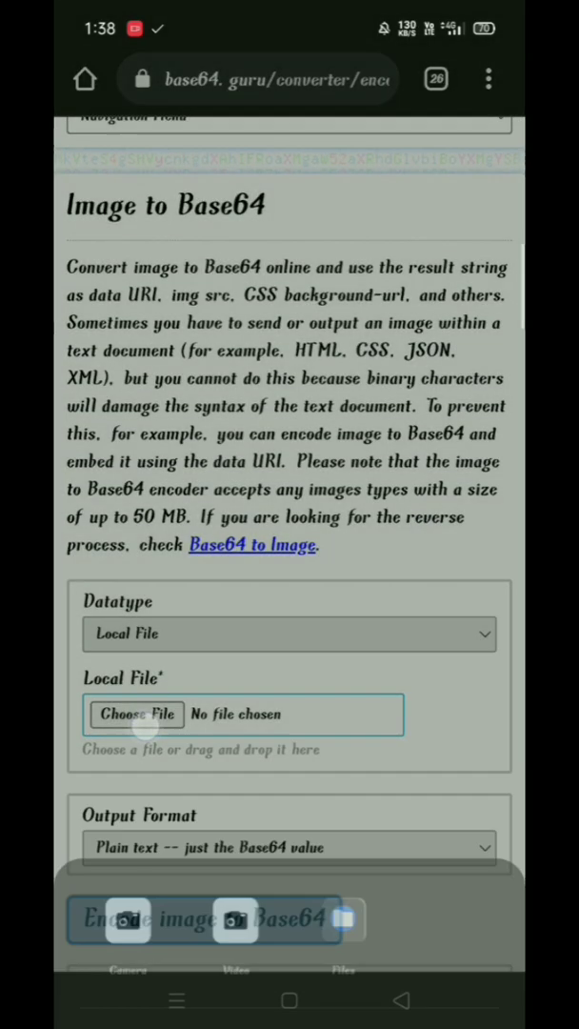
left_click(135, 714)
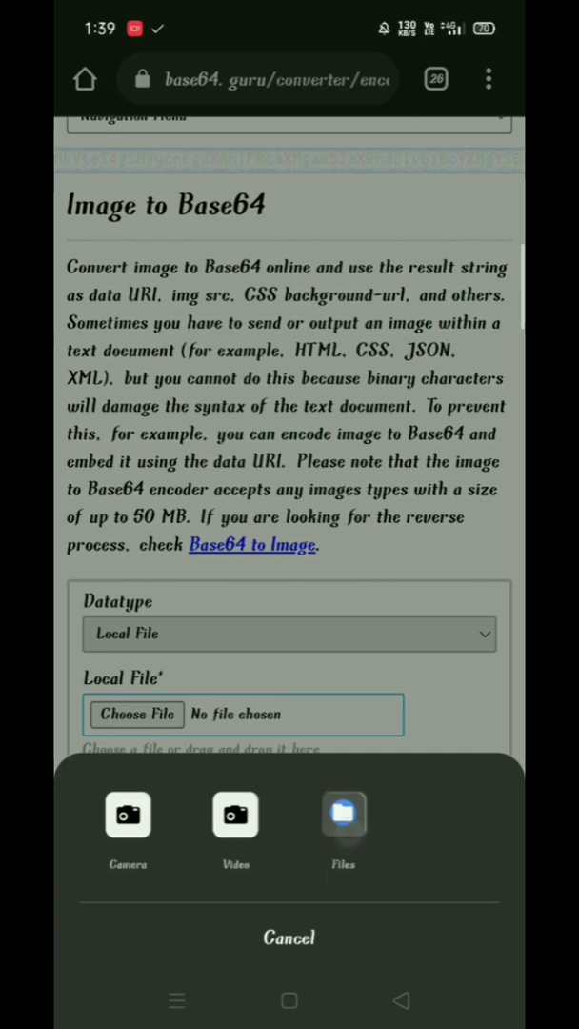
left_click(343, 815)
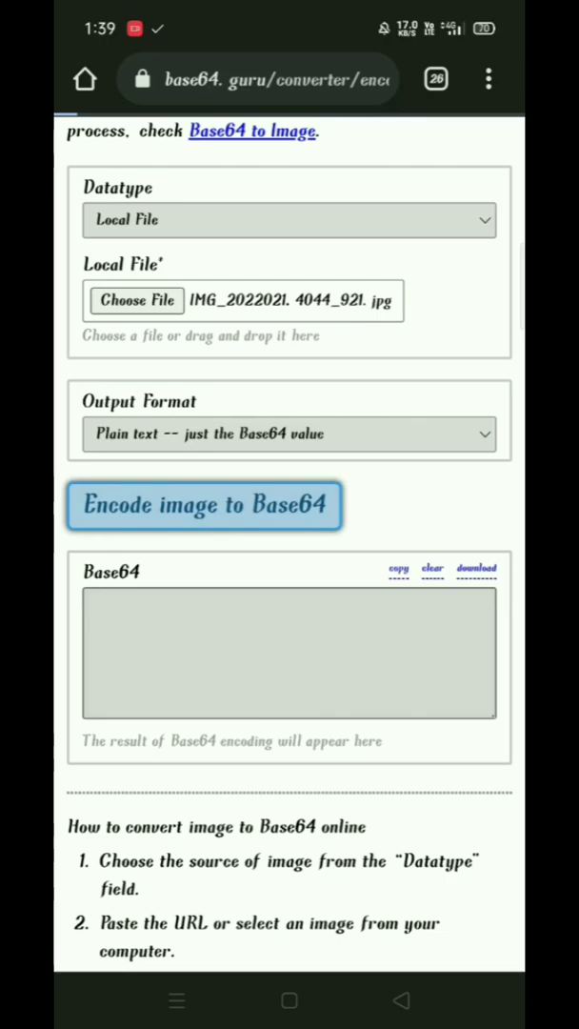
left_click(203, 505)
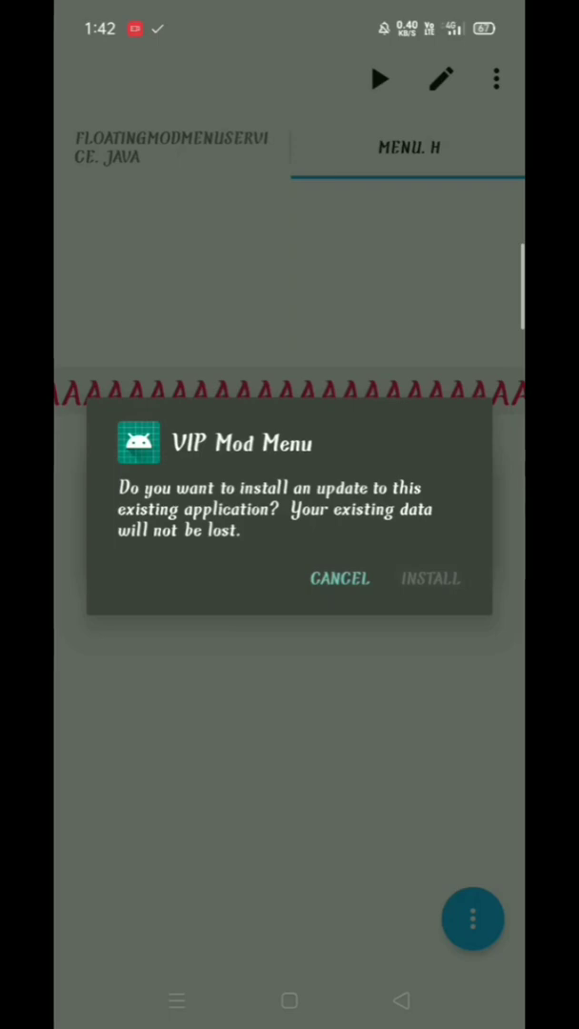
- Install the rebuilt VIP Mod Menu, launch it, and expand the floating menu showing SIWAMKING1
left_click(429, 578)
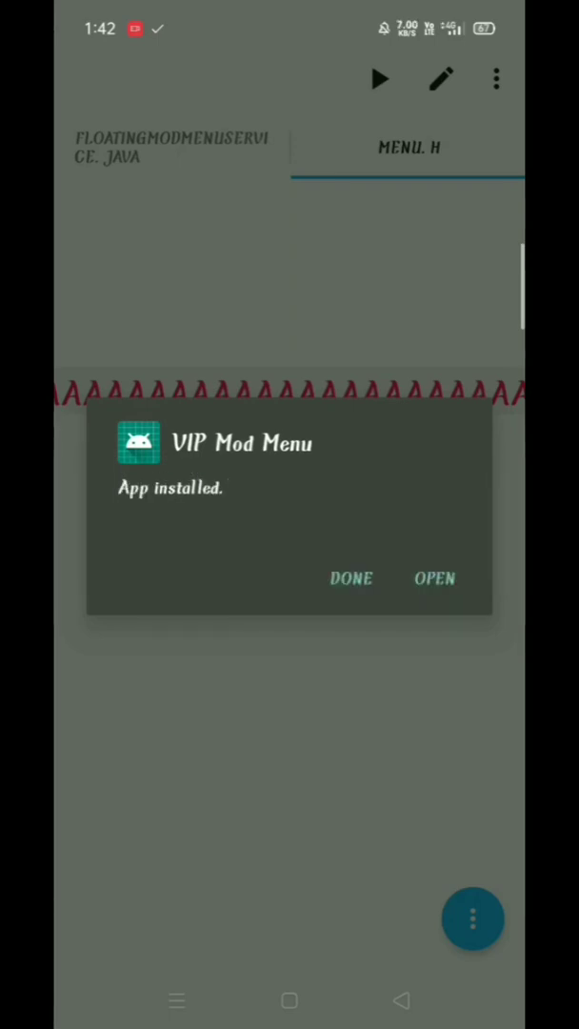
left_click(434, 578)
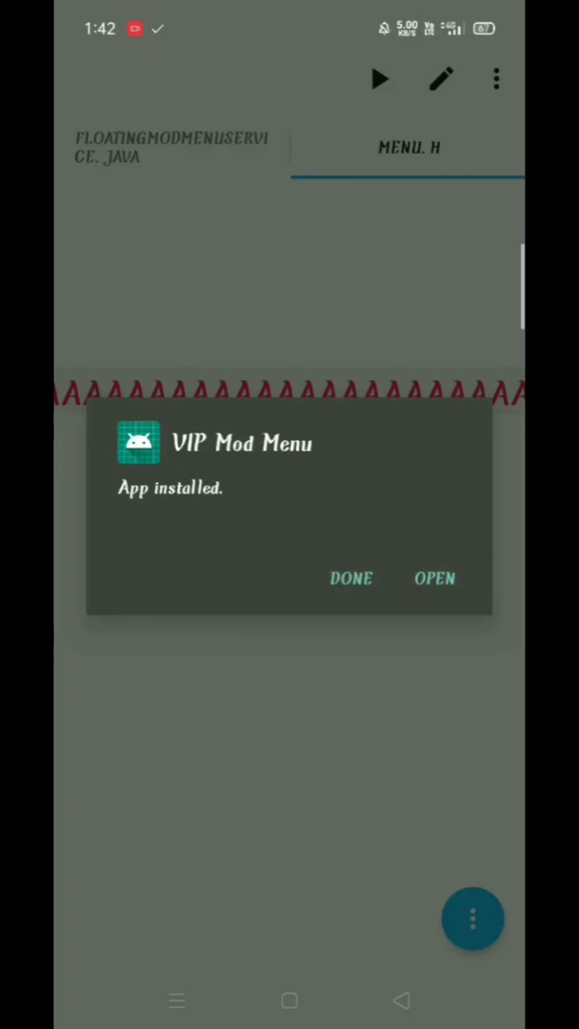
left_click(434, 578)
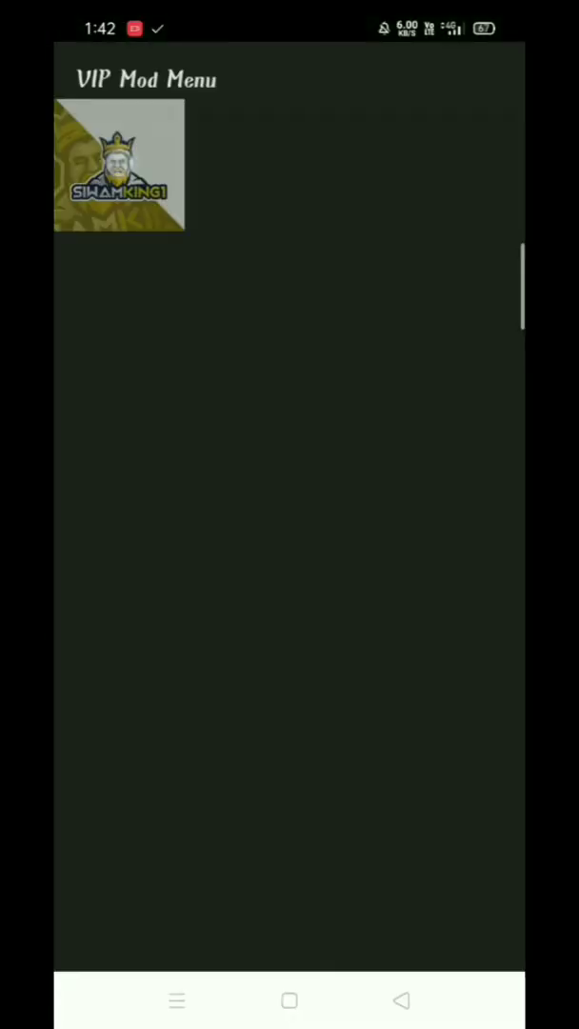
left_click(119, 165)
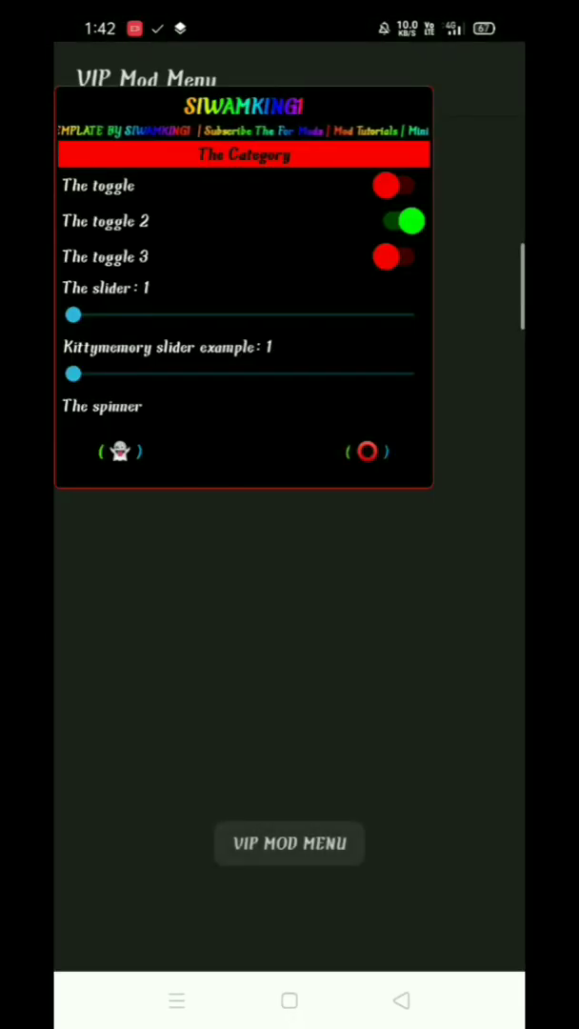